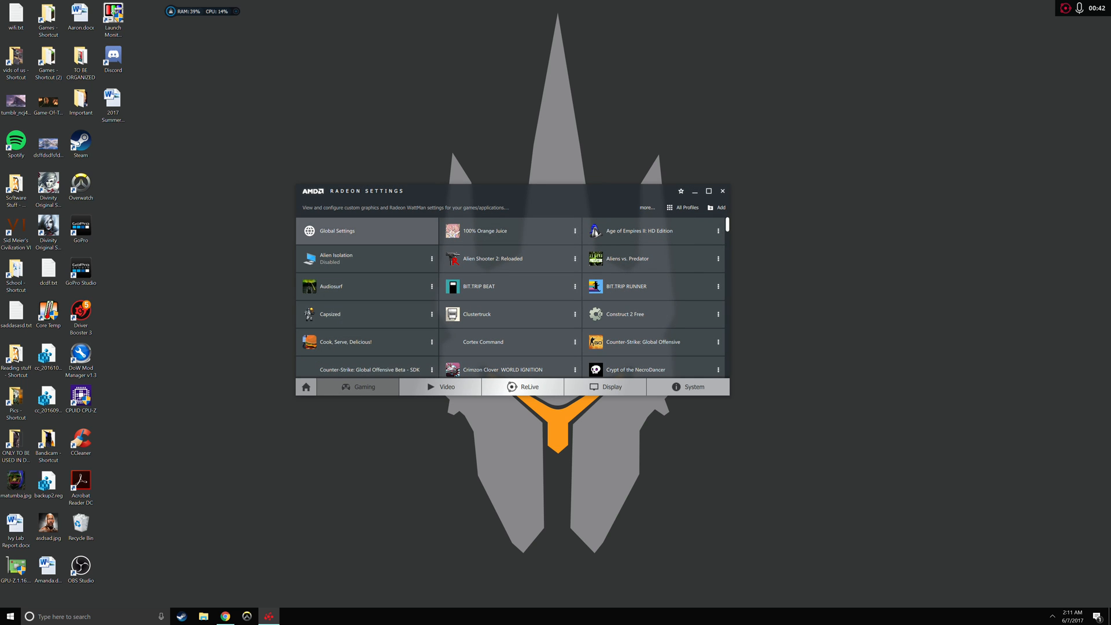
- Open Global Settings and its Global WattMan page
click(336, 230)
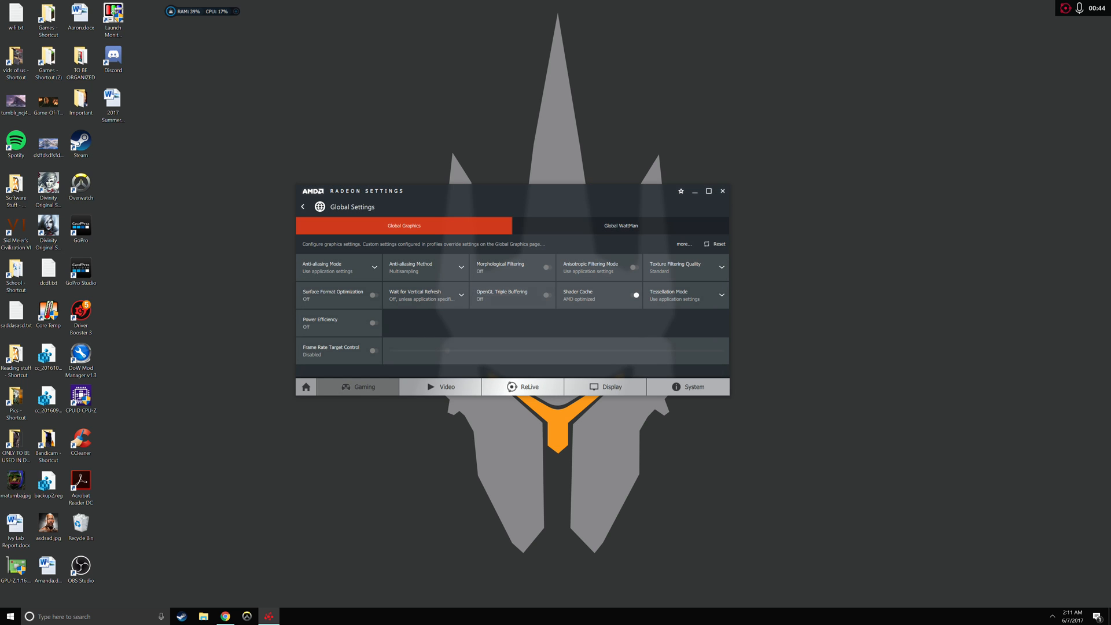
click(618, 225)
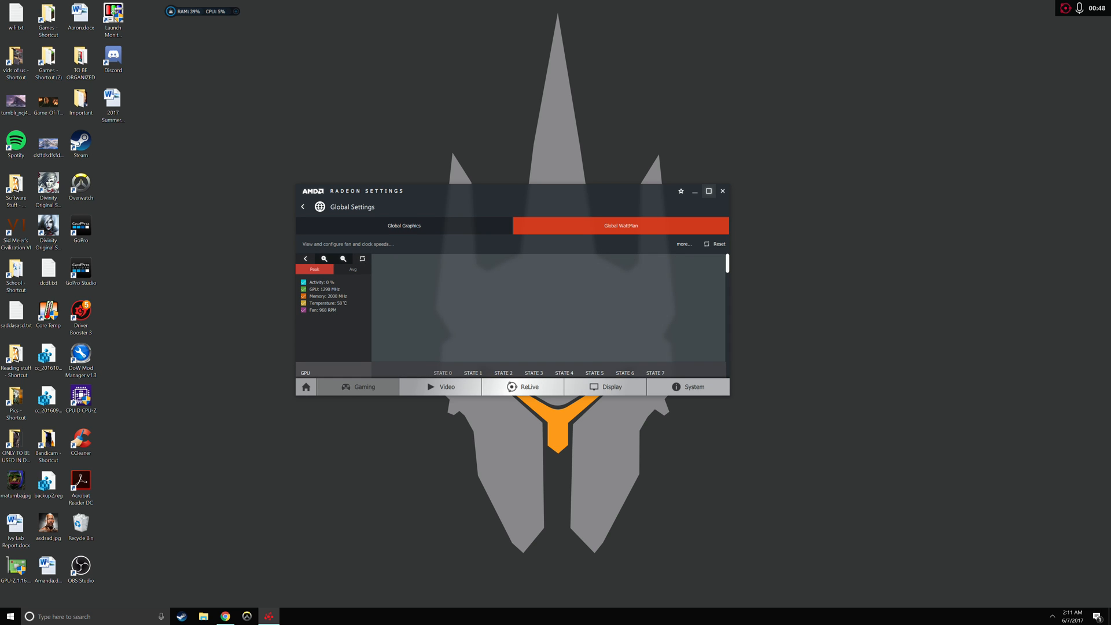
- Maximize the window and reset Global WattMan to default GPU states
click(707, 191)
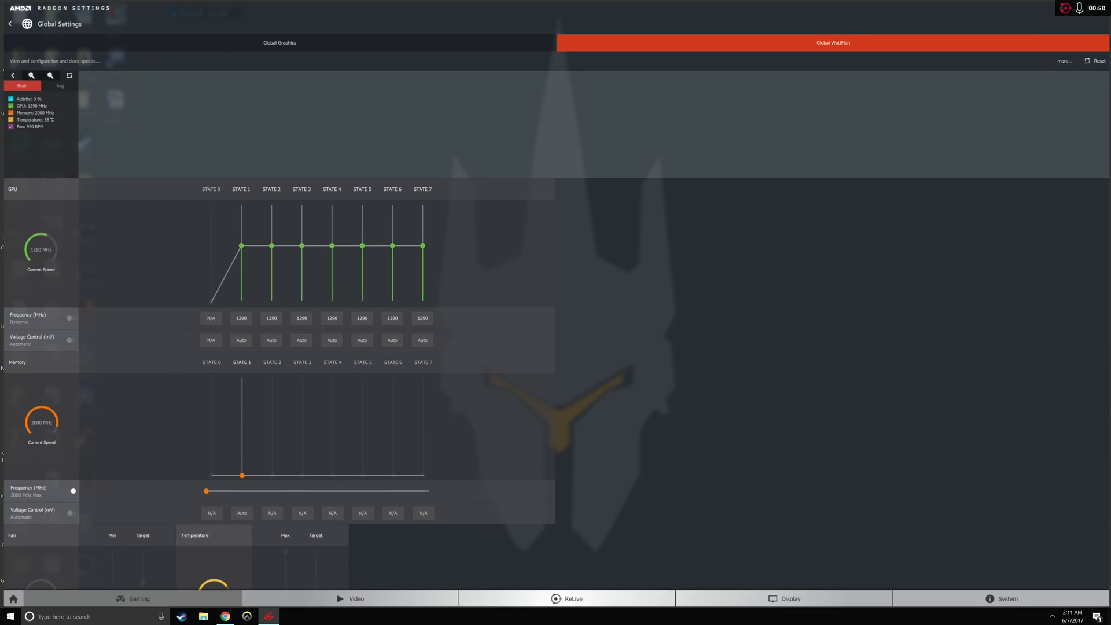
click(1098, 60)
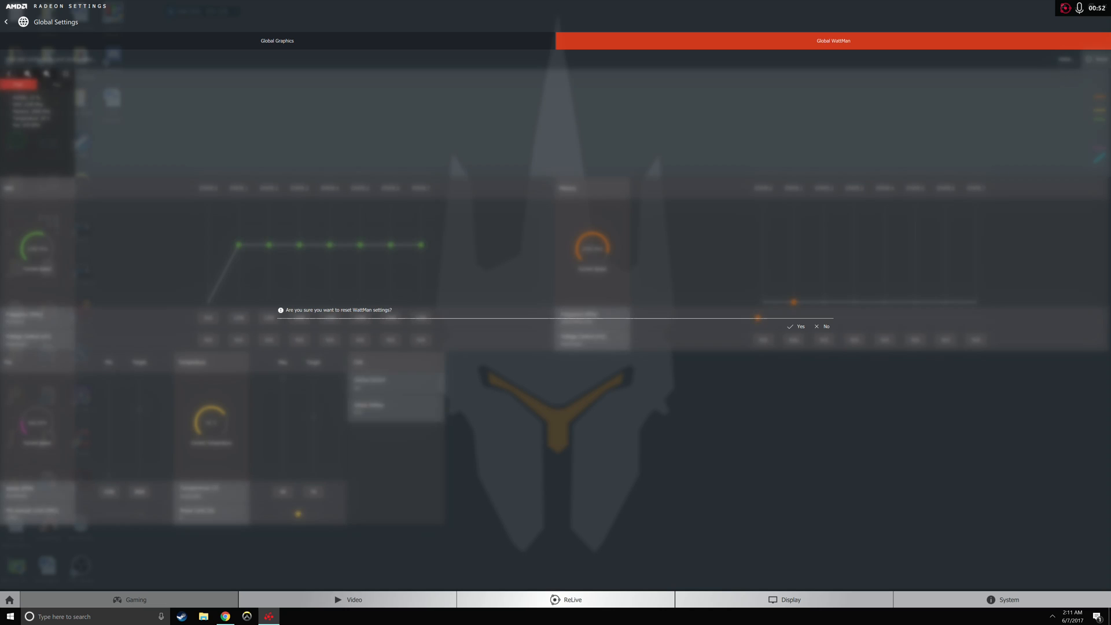
click(796, 326)
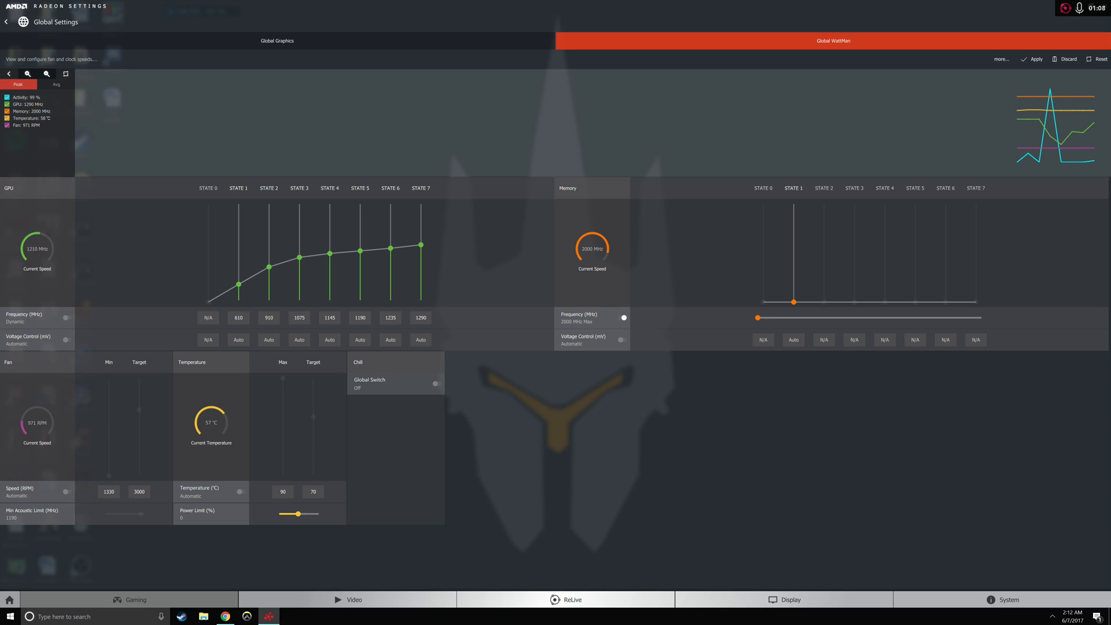
- Raise States 6, 2–5 and 1 to 1290 MHz, then enable the Chill Global Switch
click(390, 317)
text(1290)
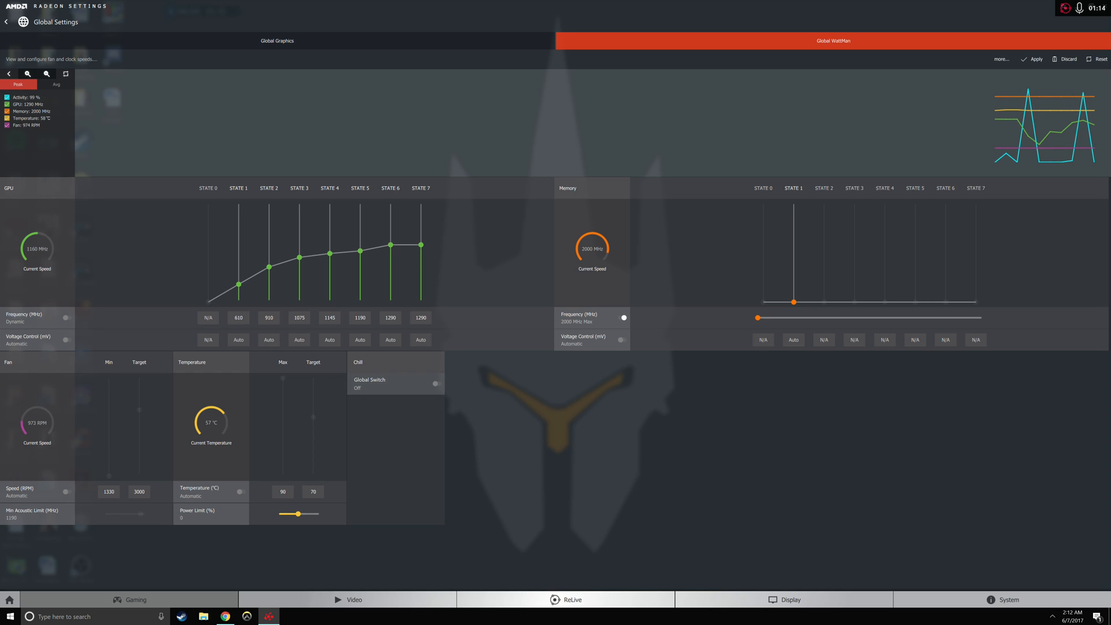
click(360, 318)
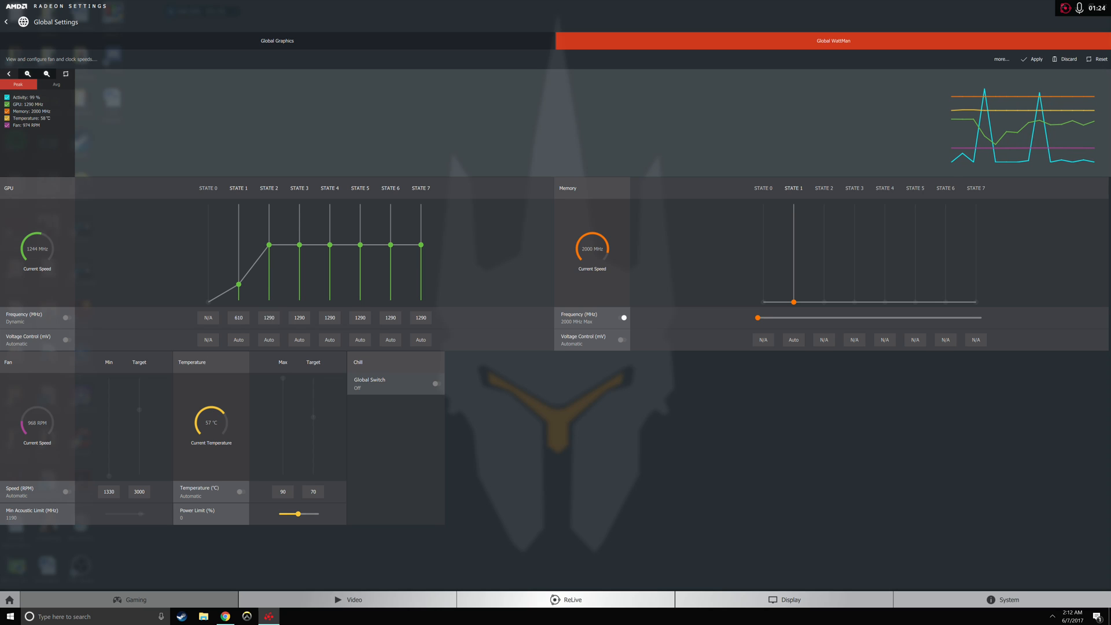
click(238, 316)
text(1290)
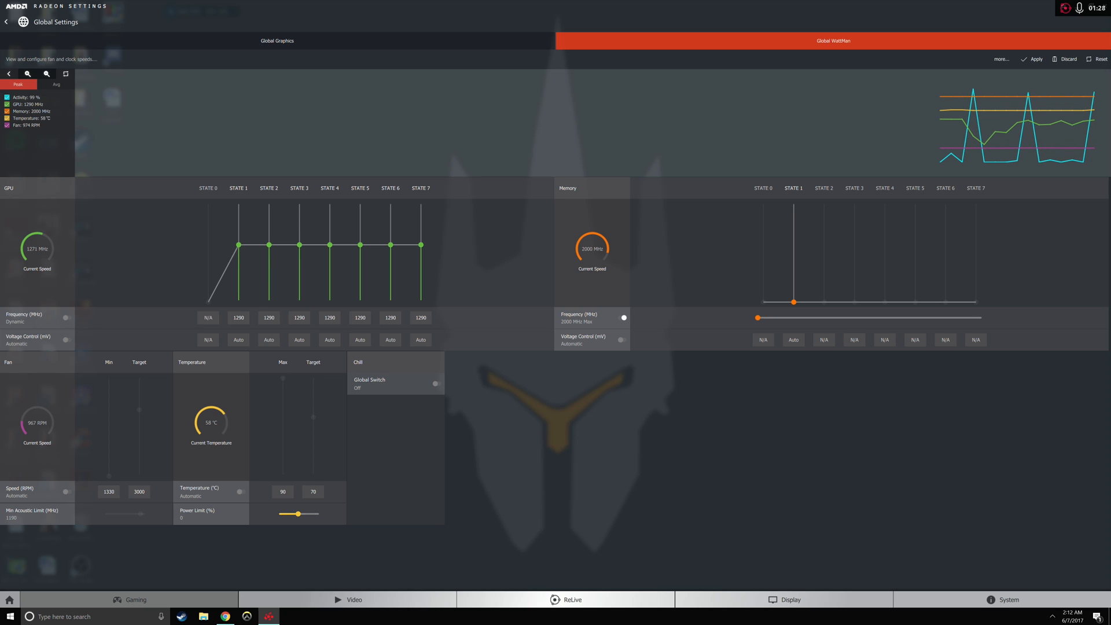
click(435, 383)
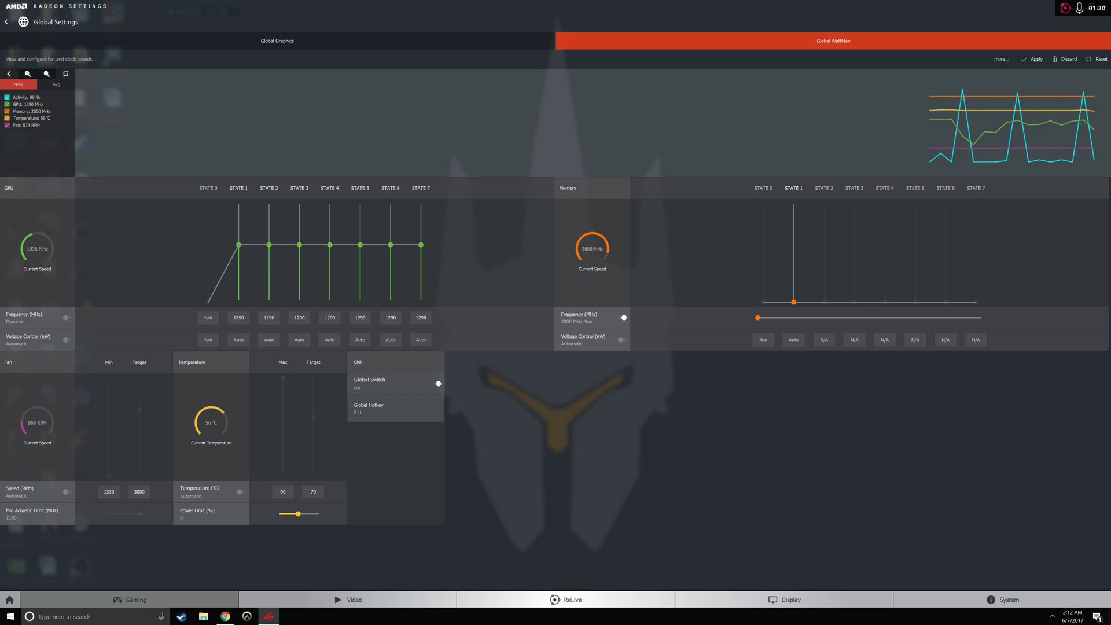